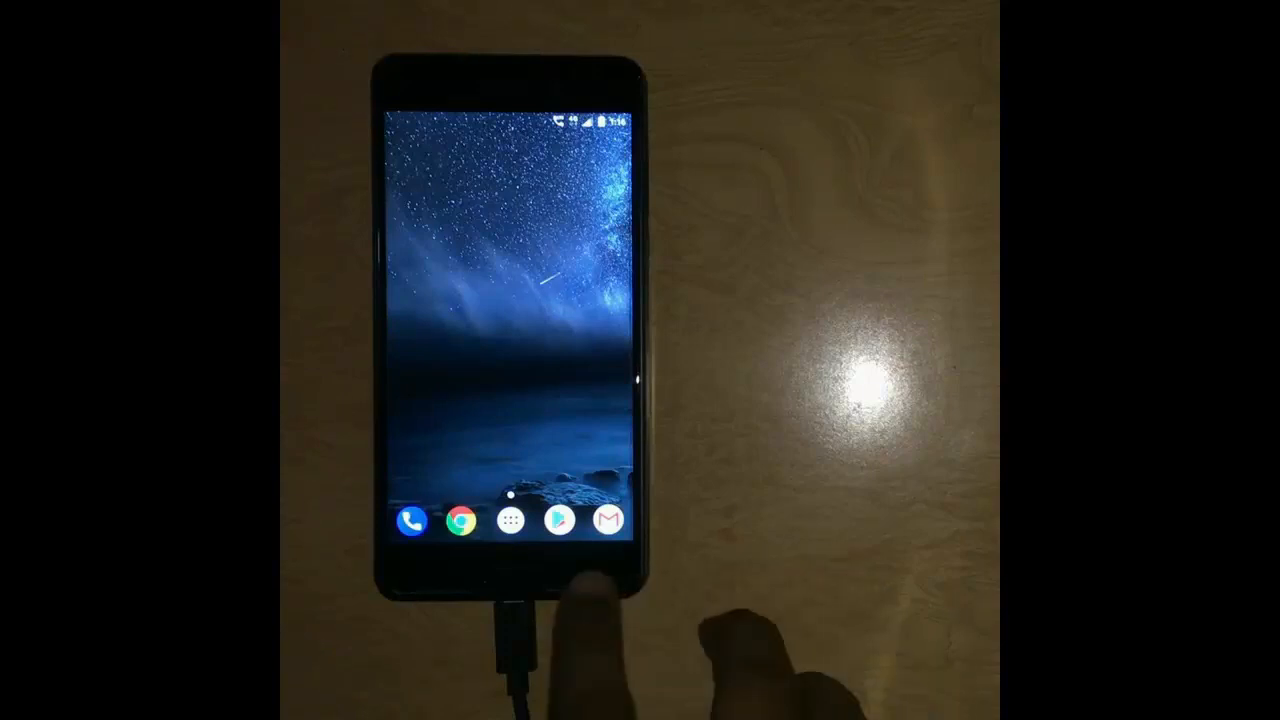
Show the empty recent apps overview, then leave it.
{"action": "left_click", "coordinate": [584, 575]}
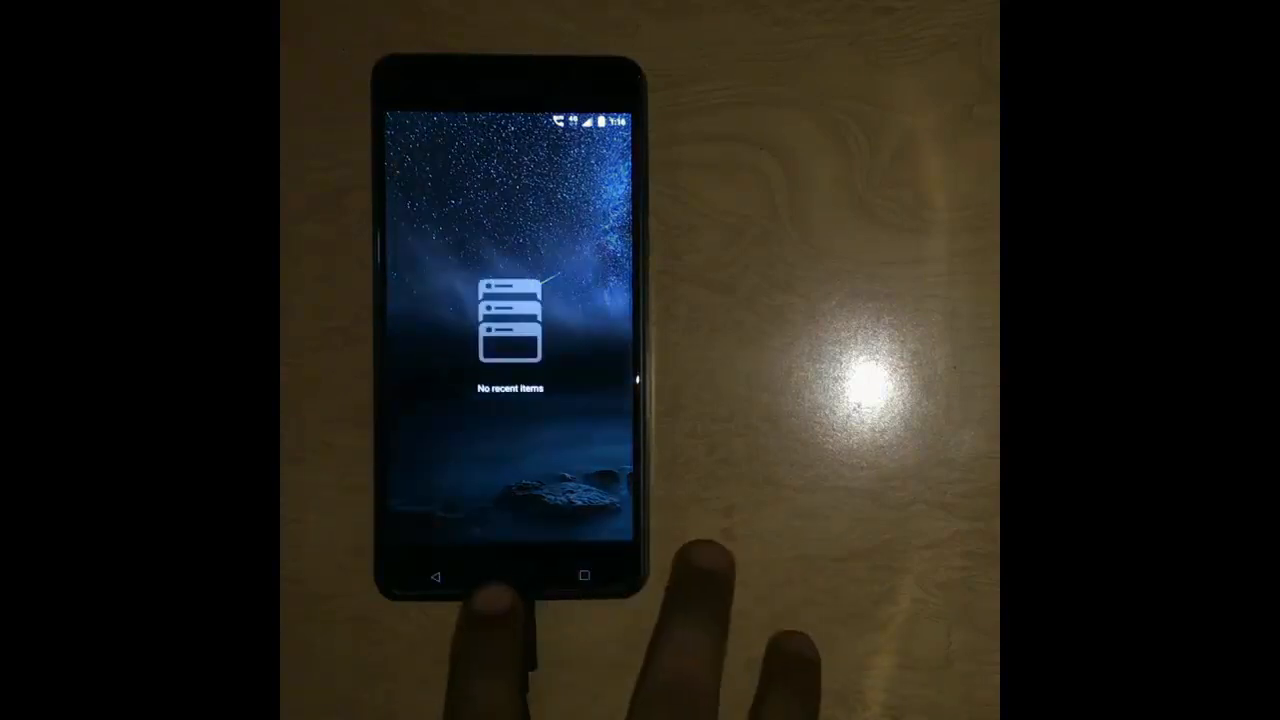
{"action": "left_click", "coordinate": [586, 573]}
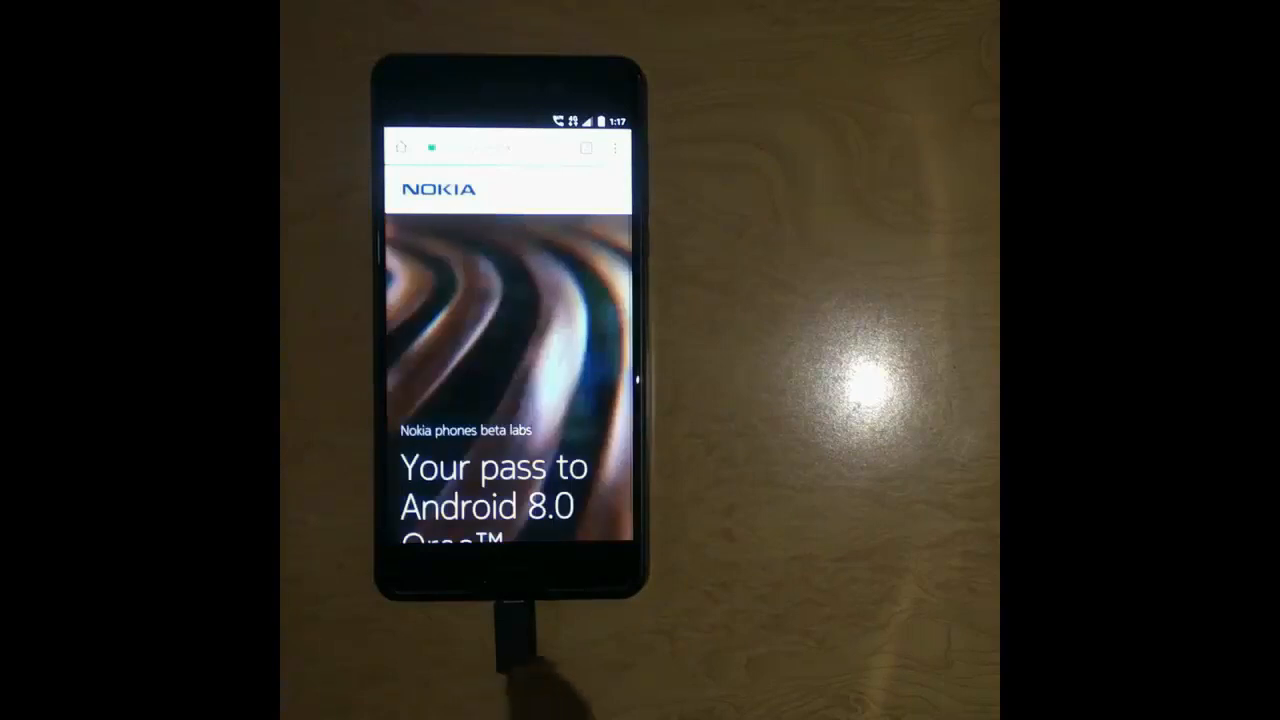
Scroll past the beta labs instructions and request the Android 8.0 Oreo OTA.
{"action": "scroll", "scroll_direction": "down", "scroll_amount": 3}
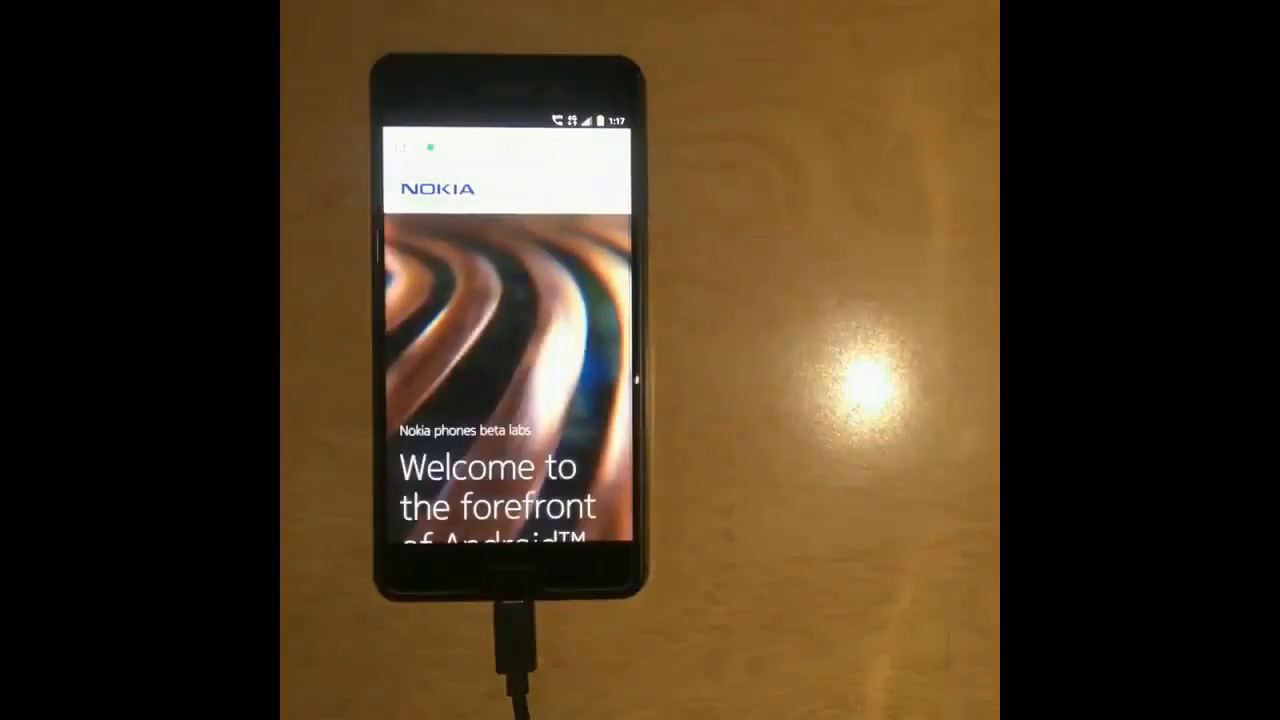
{"action": "scroll", "scroll_direction": "down", "scroll_amount": 3}
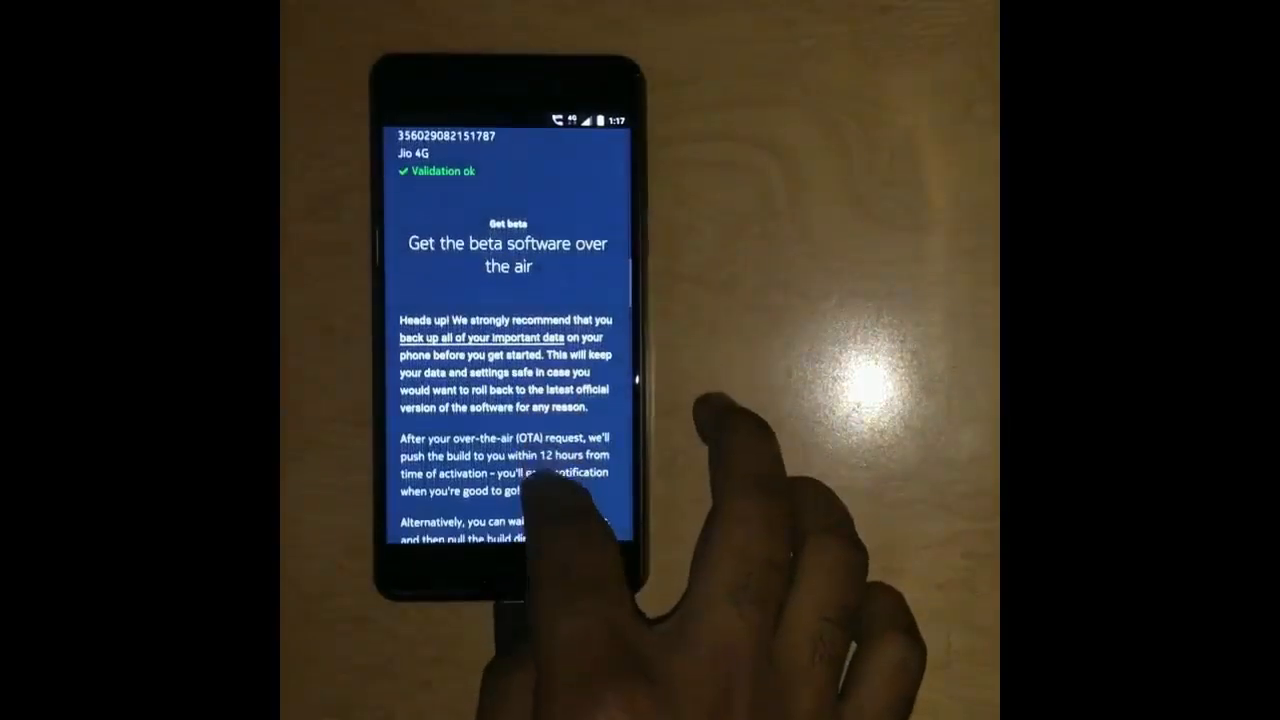
{"action": "scroll", "scroll_direction": "down", "scroll_amount": 3}
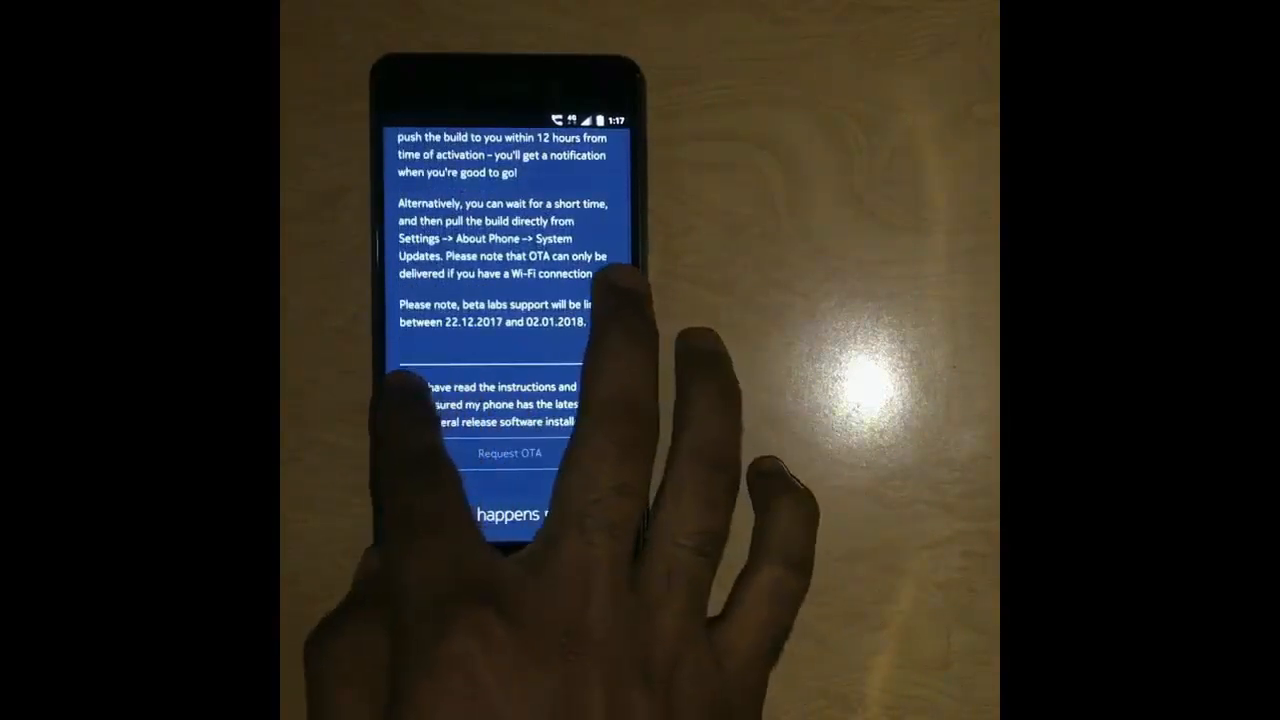
{"action": "left_click", "coordinate": [406, 387]}
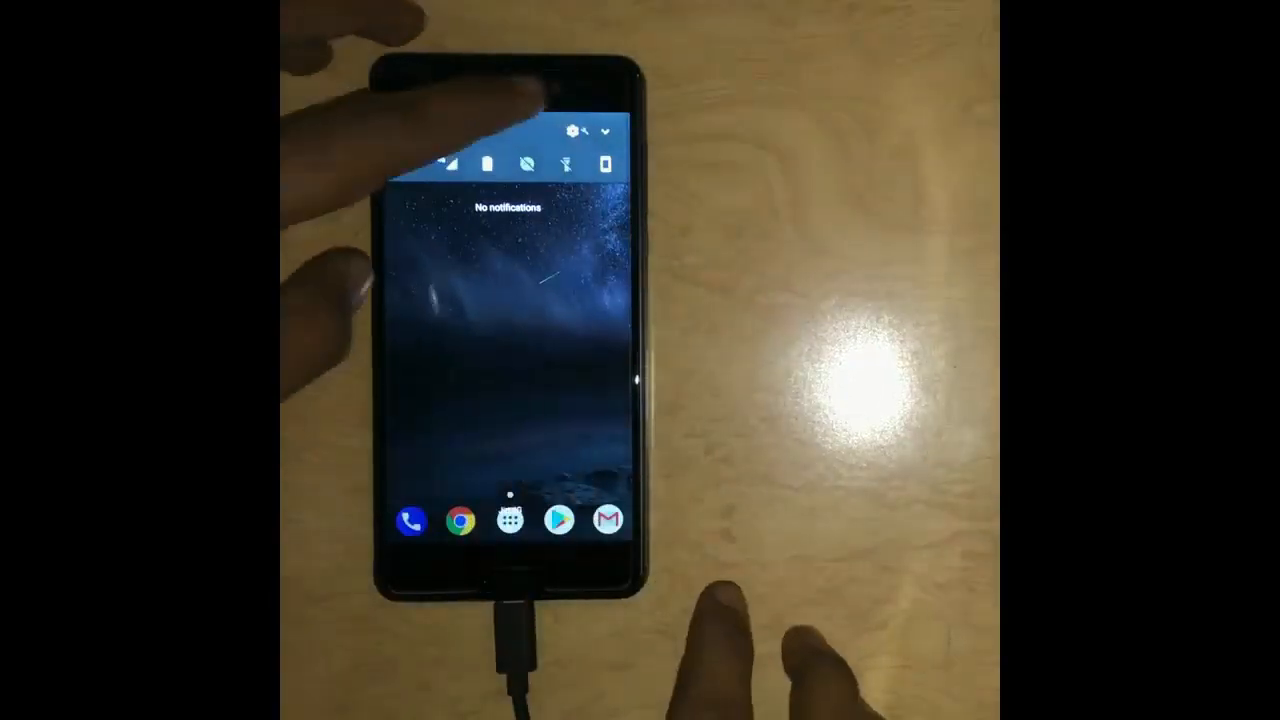
Check for updates under About phone > System update, confirming 7.1.2 is current.
{"action": "left_click", "coordinate": [571, 132]}
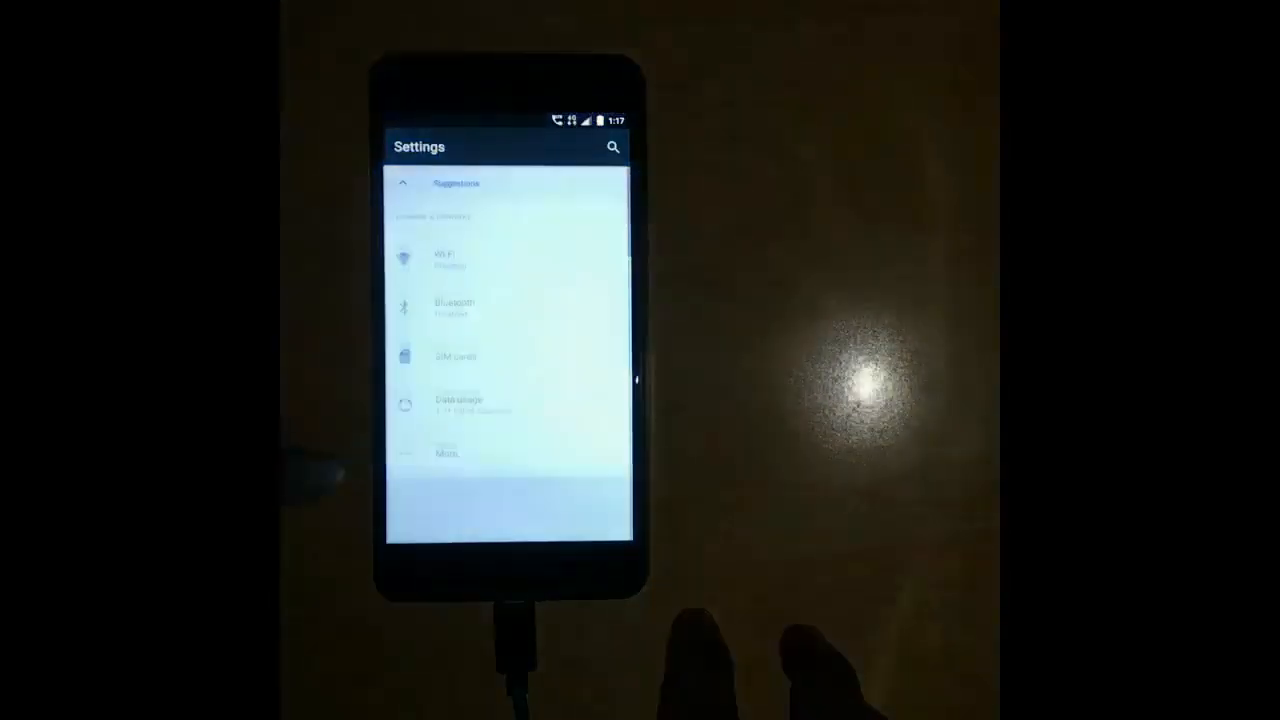
{"action": "scroll", "scroll_direction": "down", "scroll_amount": 3}
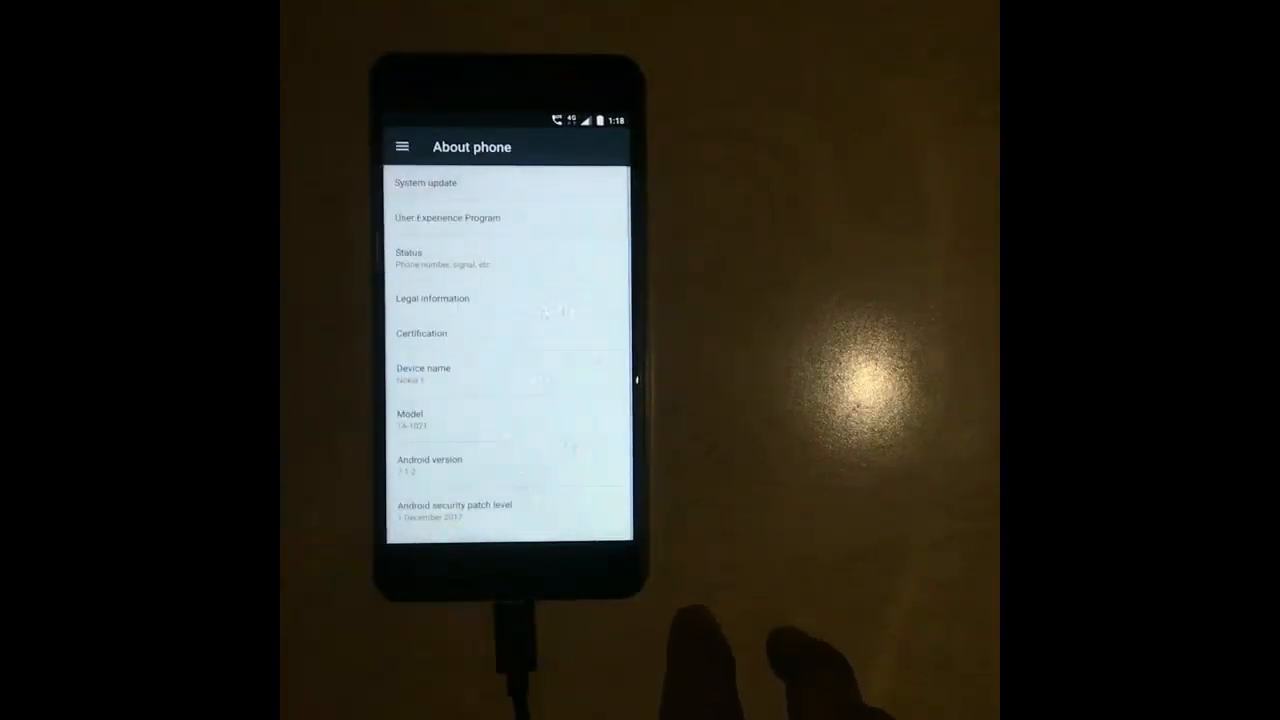
{"action": "left_click", "coordinate": [424, 182]}
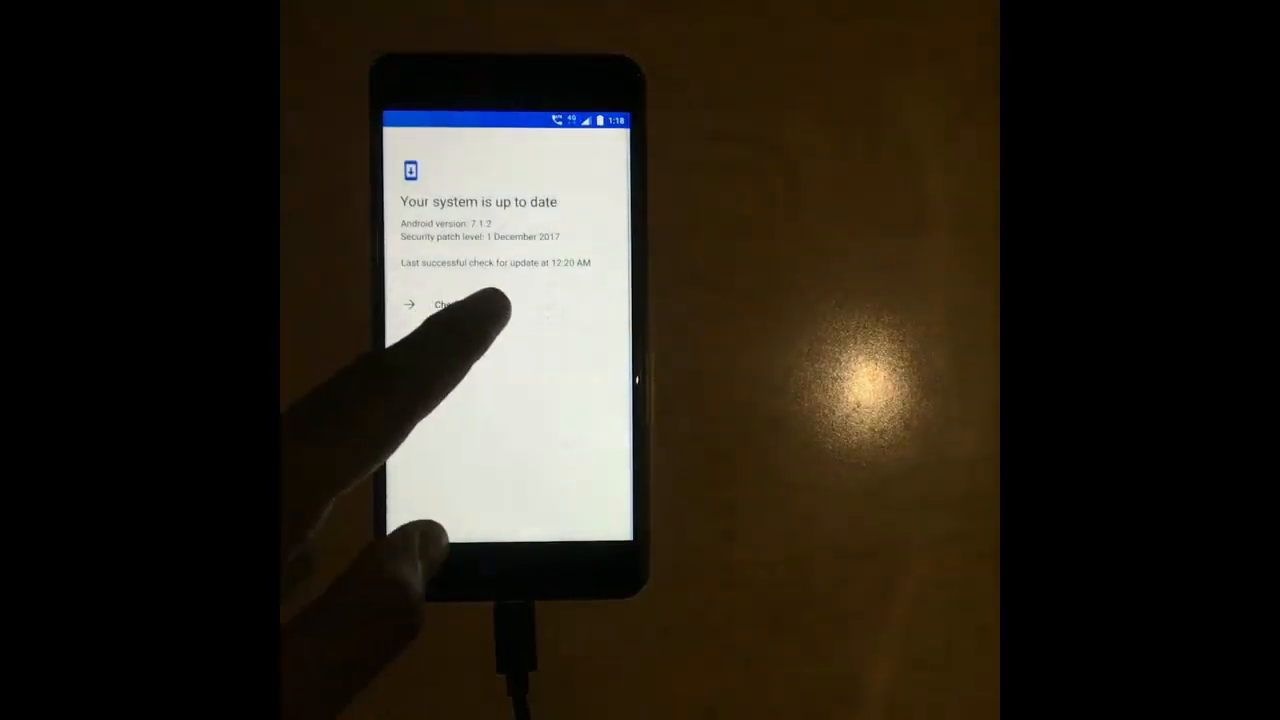
{"action": "left_click", "coordinate": [450, 304]}
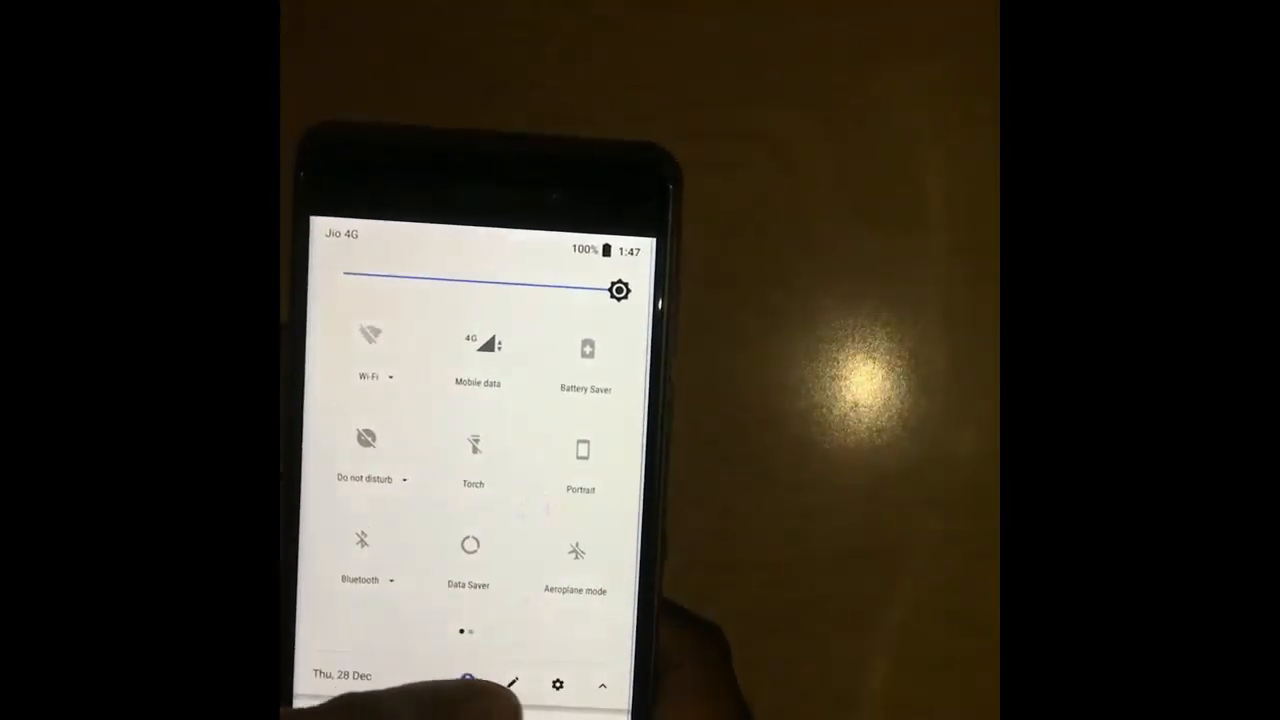
Open Settings from quick settings to reach the System screen.
{"action": "left_click", "coordinate": [557, 685]}
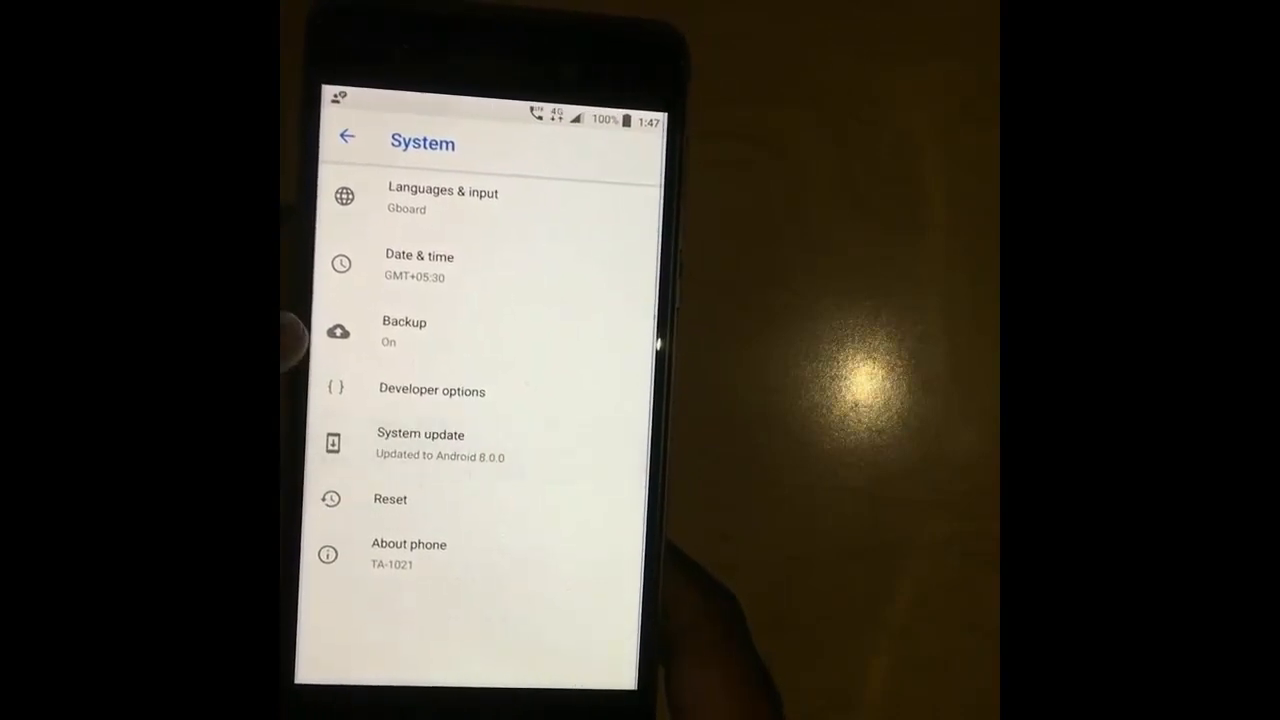
Open System update, go back, and reopen it showing Android 8.0.0 up to date.
{"action": "left_click", "coordinate": [420, 445]}
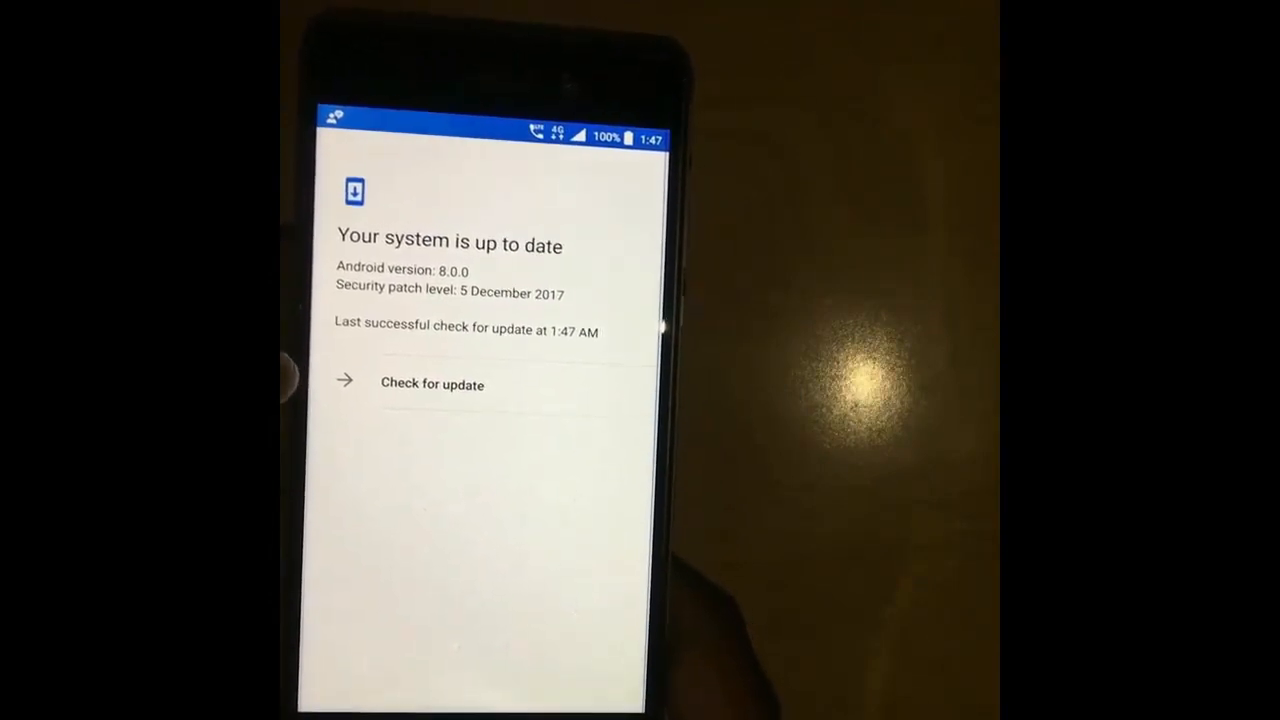
{"action": "left_click", "coordinate": [351, 152]}
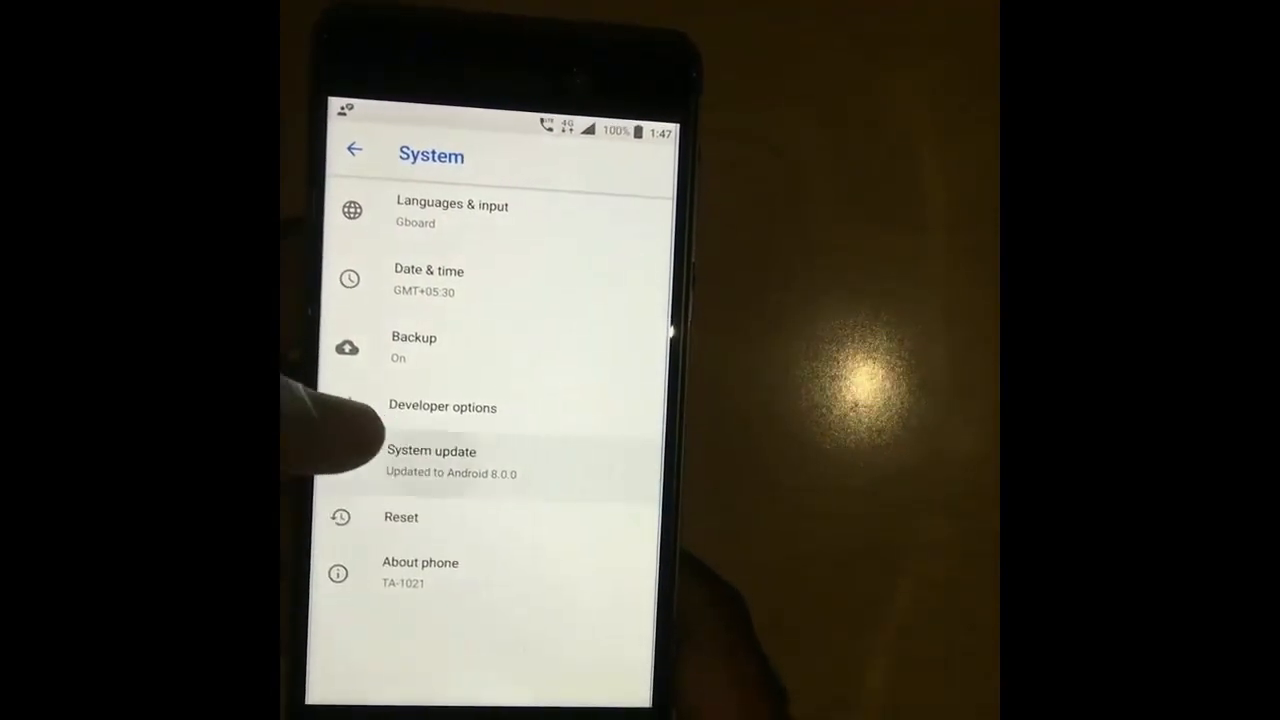
{"action": "left_click", "coordinate": [433, 460]}
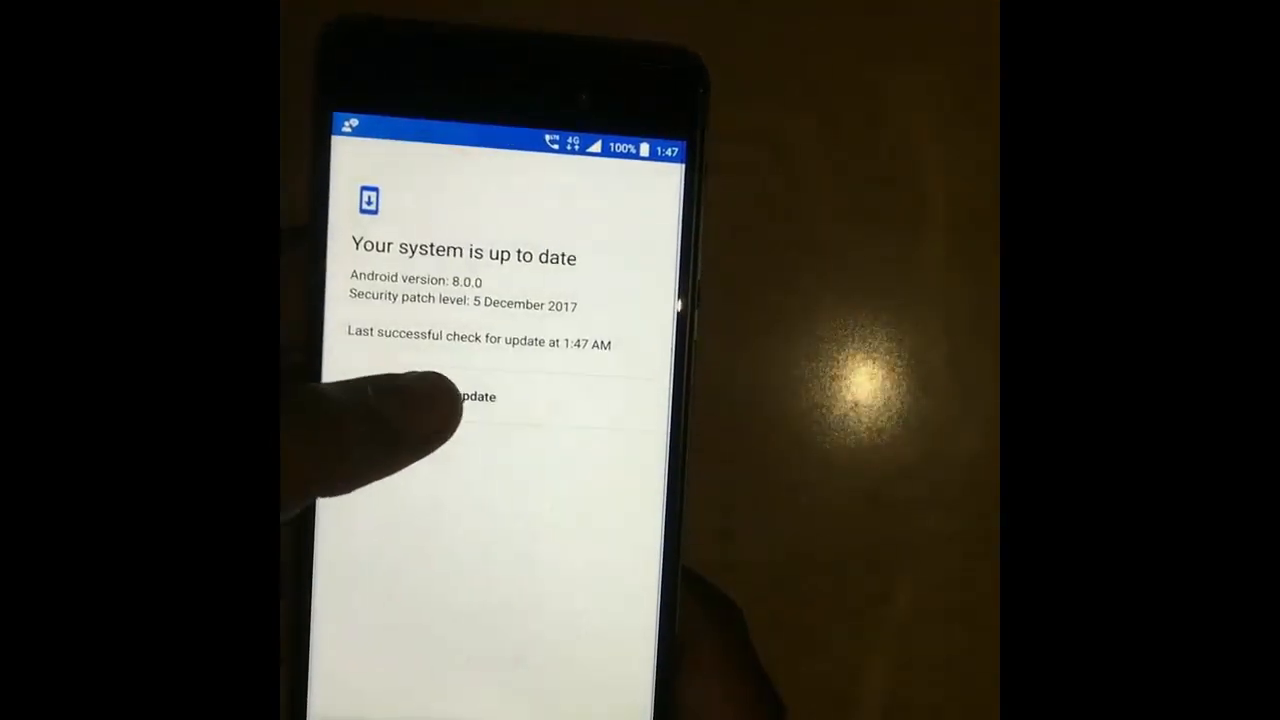